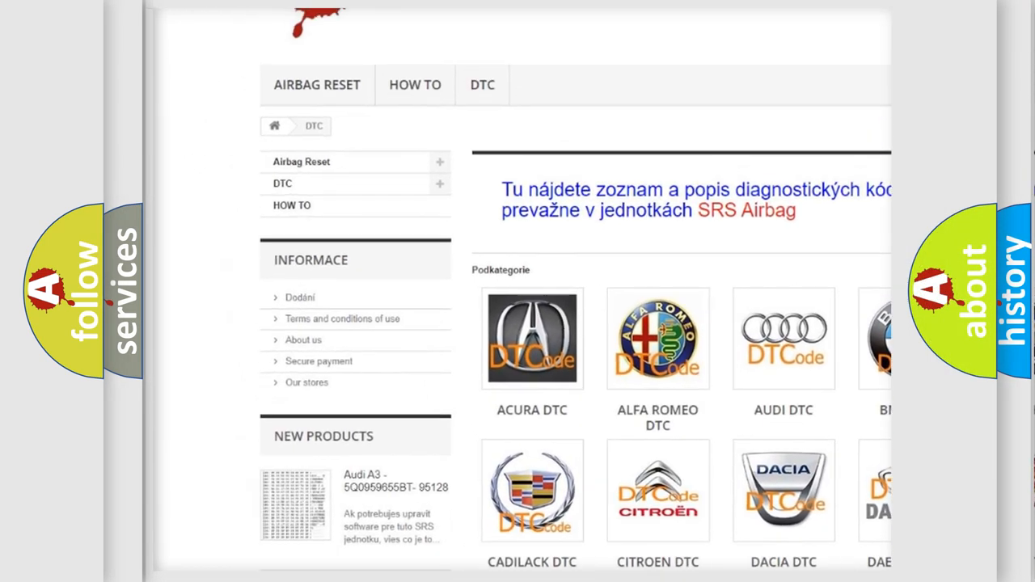
Scroll down the DTC category page to the Hummer, Isuzu, Iveco, Jaguar, Jeep and Kia brand tiles
{"action": "scroll", "scroll_direction": "down", "scroll_amount": 3}
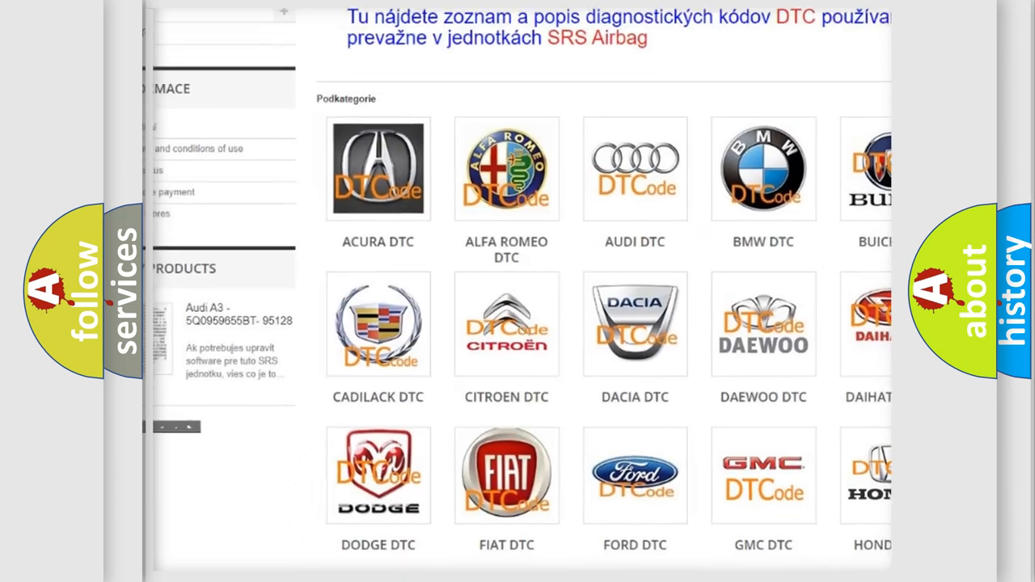
{"action": "scroll", "scroll_direction": "down", "scroll_amount": 3}
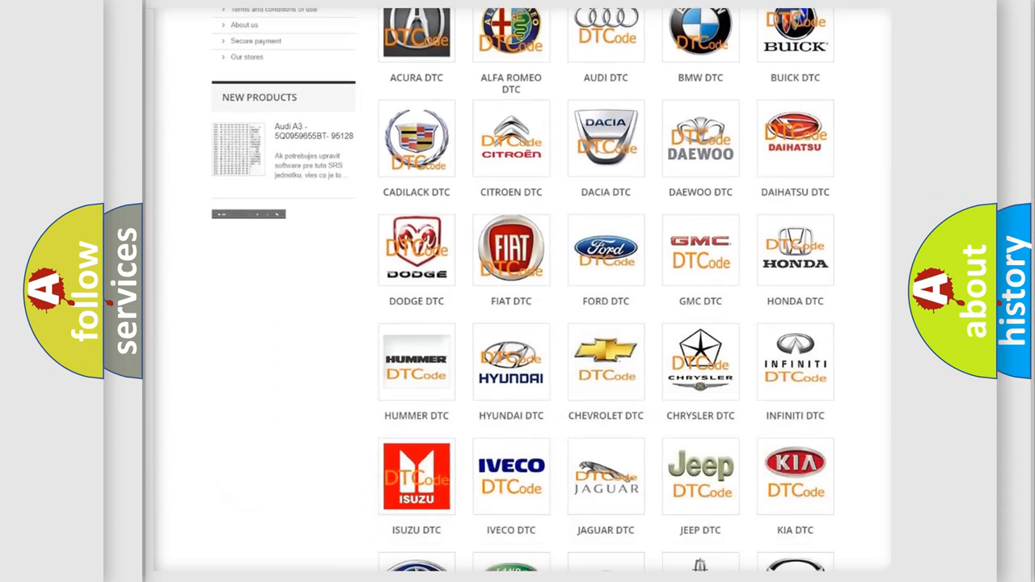
{"action": "scroll", "scroll_direction": "down", "scroll_amount": 3}
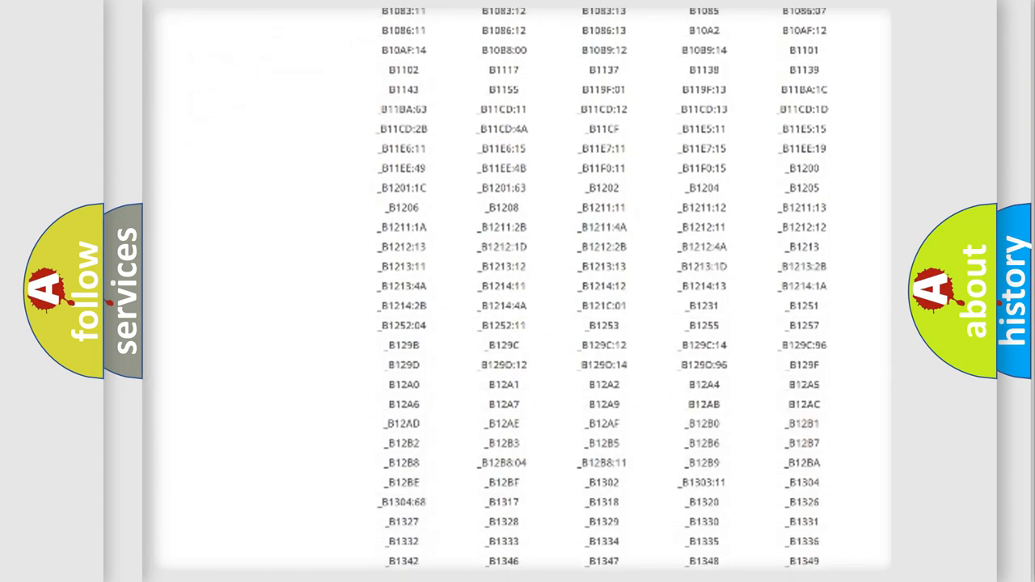
Scroll through the brand's long table of B-series diagnostic trouble codes
{"action": "scroll", "scroll_direction": "down", "scroll_amount": 3}
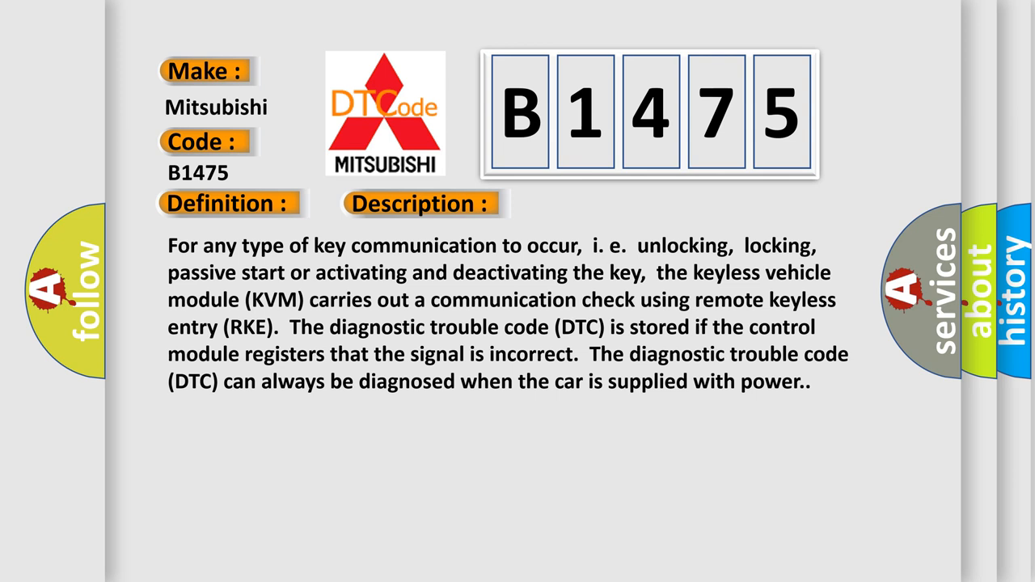
Advance the slide to show B1475's cause: signal-cable short to supply voltage or ground
{"action": "left_click", "coordinate": [596, 204]}
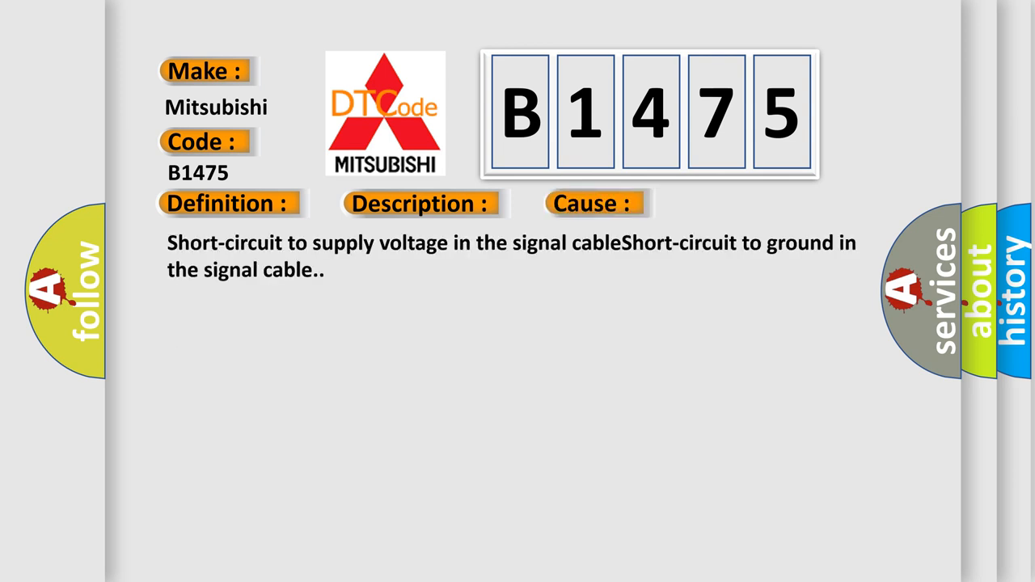